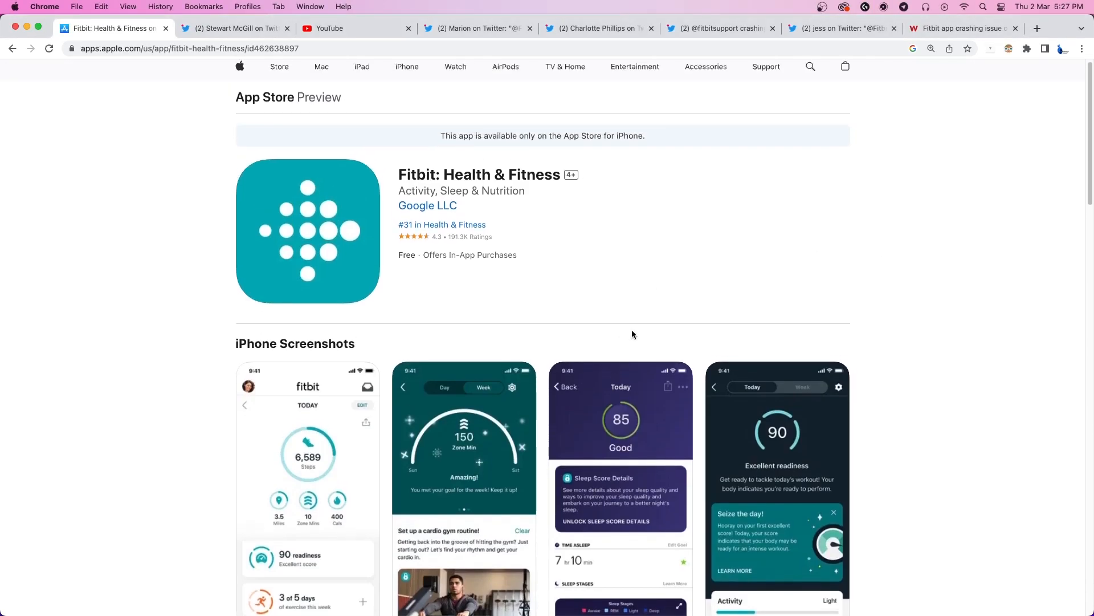
{"action": "left_click", "coordinate": [234, 27]}
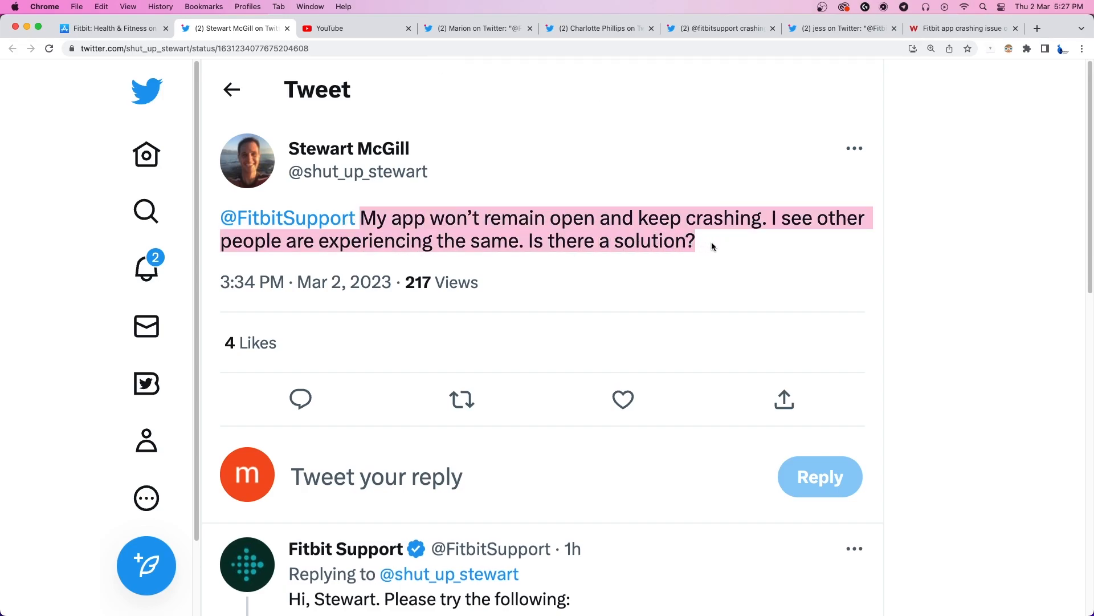
{"action": "mouse_move", "coordinate": [739, 268]}
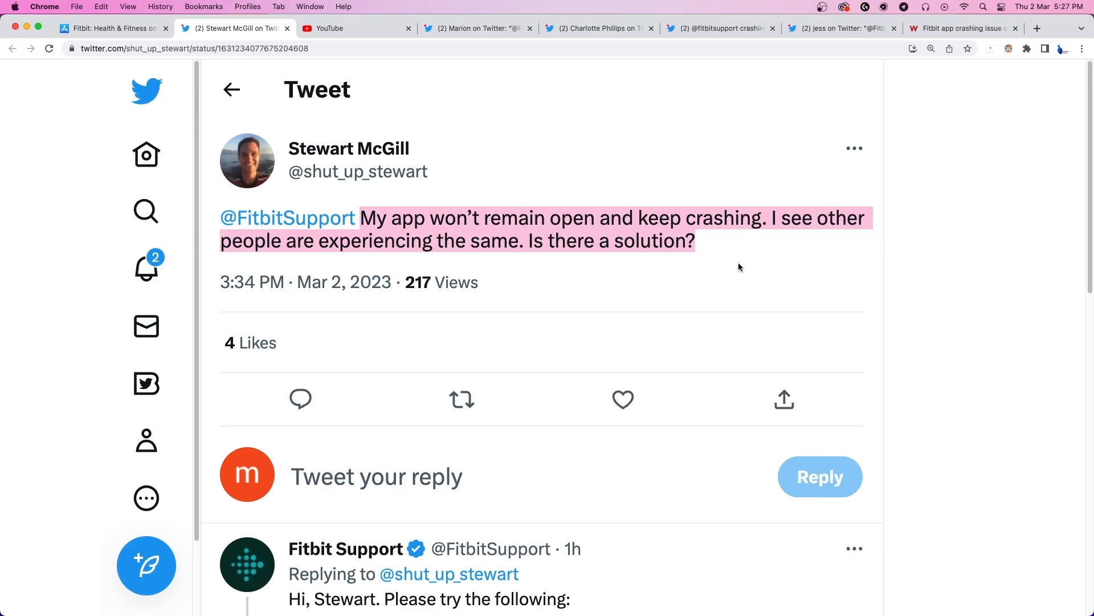
{"action": "mouse_move", "coordinate": [752, 293]}
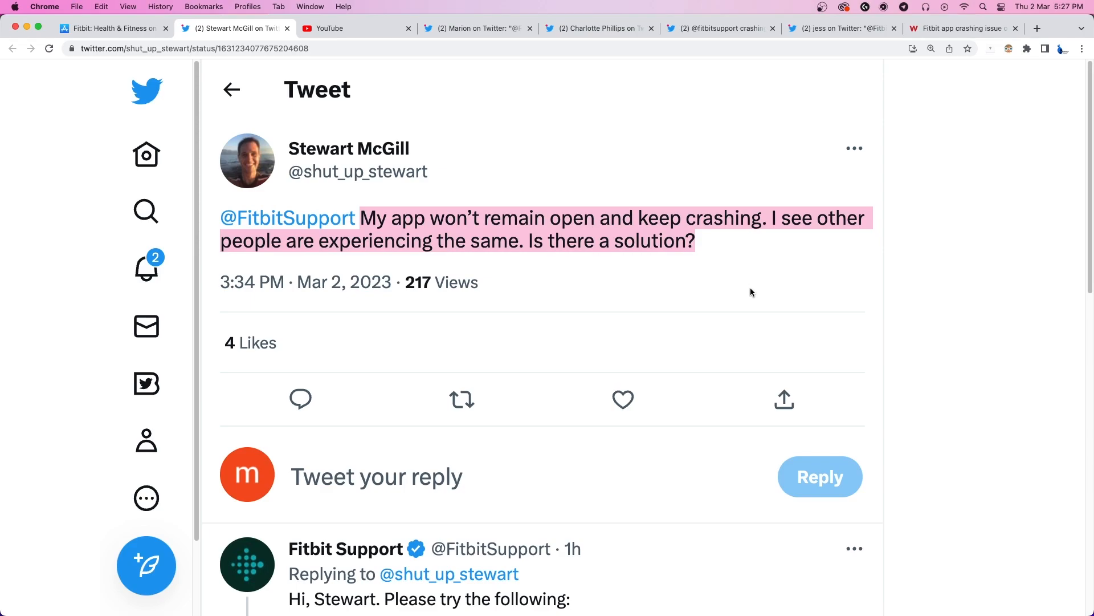
Show the subscribed PiunikaWeb YouTube channel home page with its popular videos.
{"action": "left_click", "coordinate": [356, 29]}
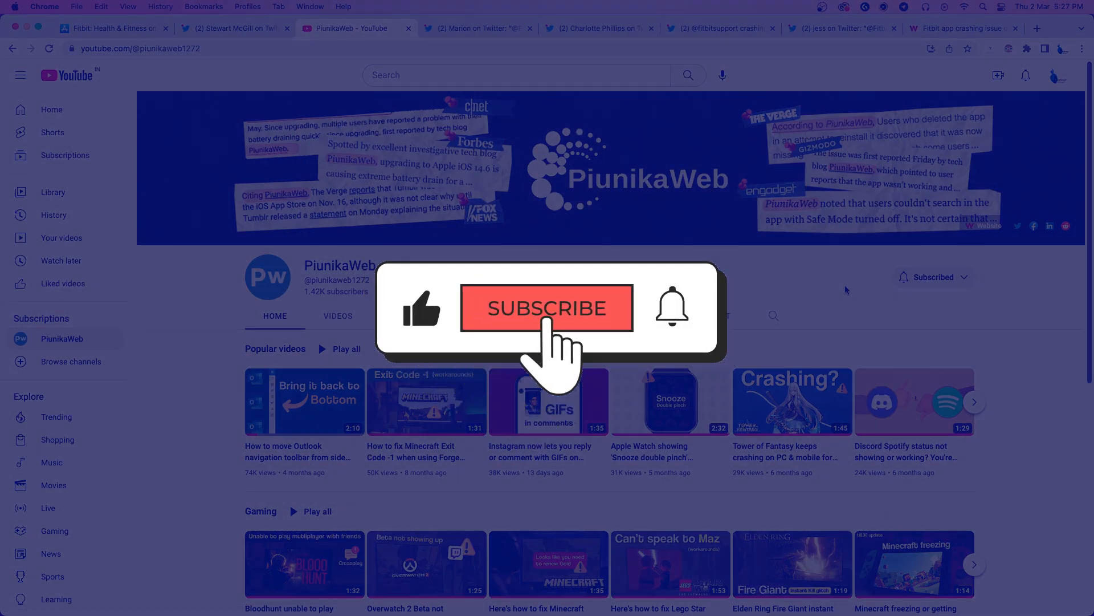
{"action": "left_click", "coordinate": [546, 309]}
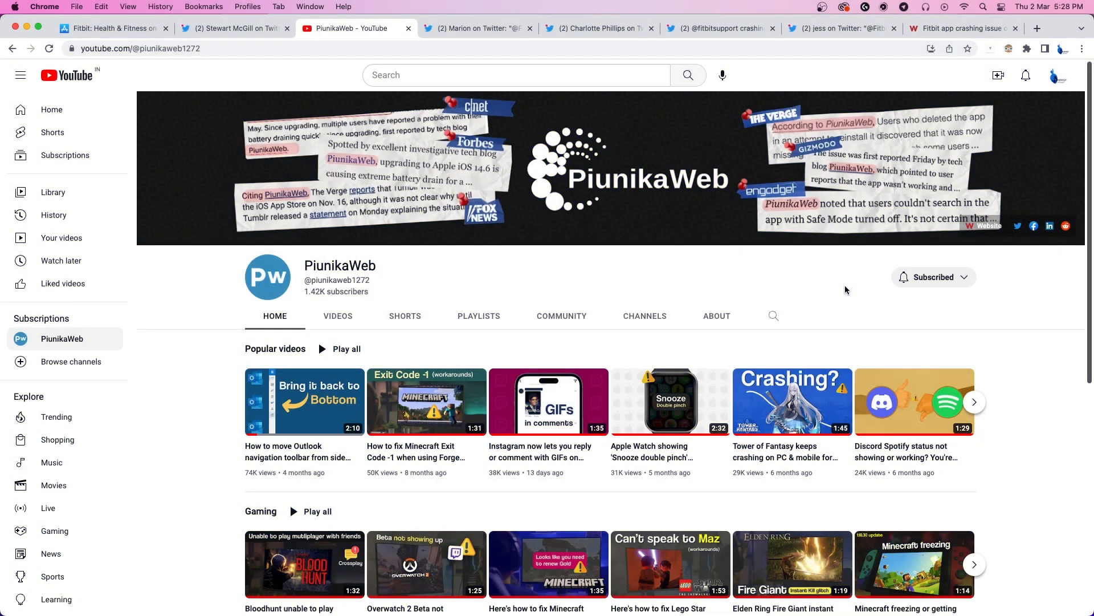
{"action": "mouse_move", "coordinate": [500, 28]}
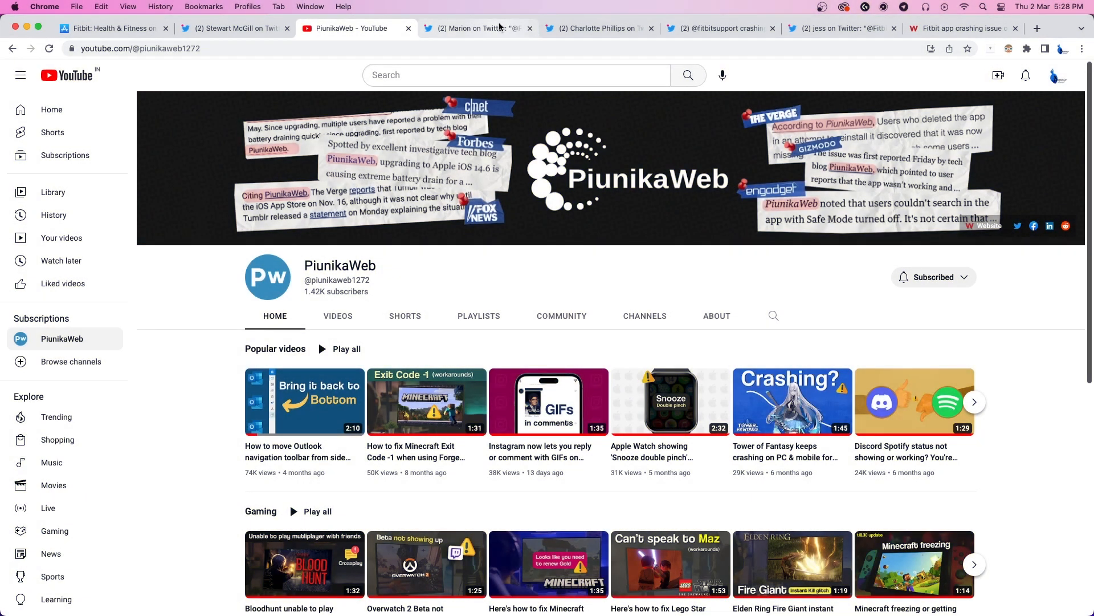
{"action": "left_click", "coordinate": [477, 27]}
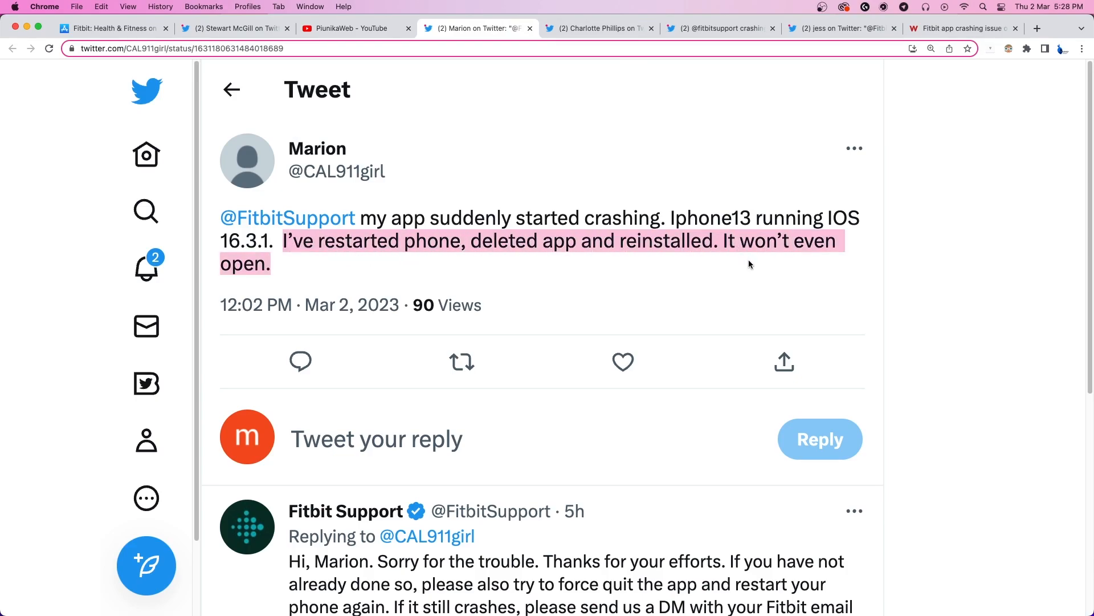
{"action": "mouse_move", "coordinate": [784, 270]}
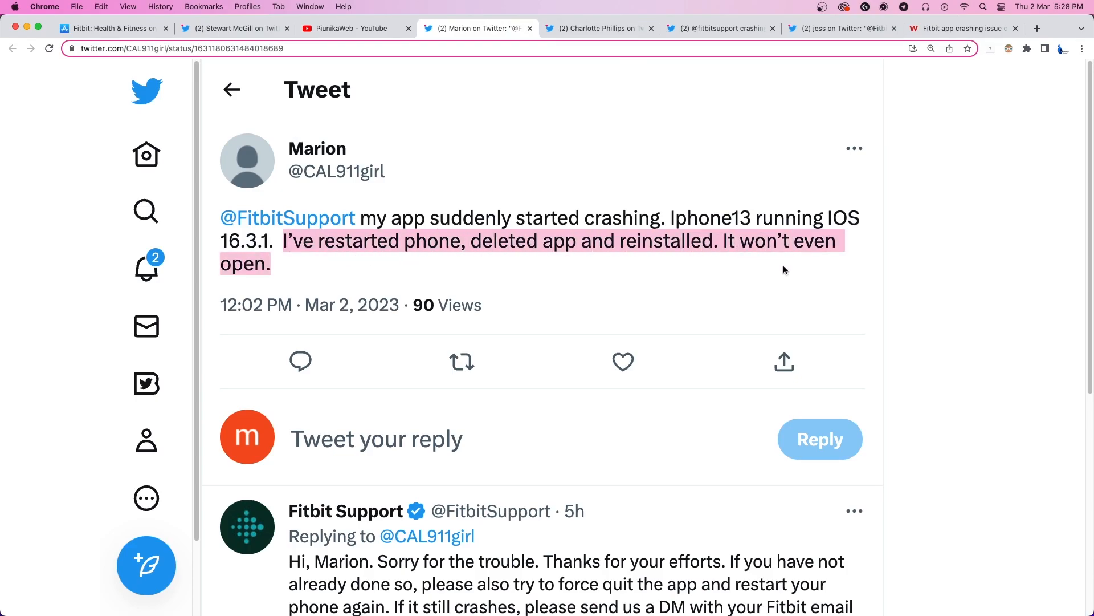
{"action": "left_click", "coordinate": [596, 28]}
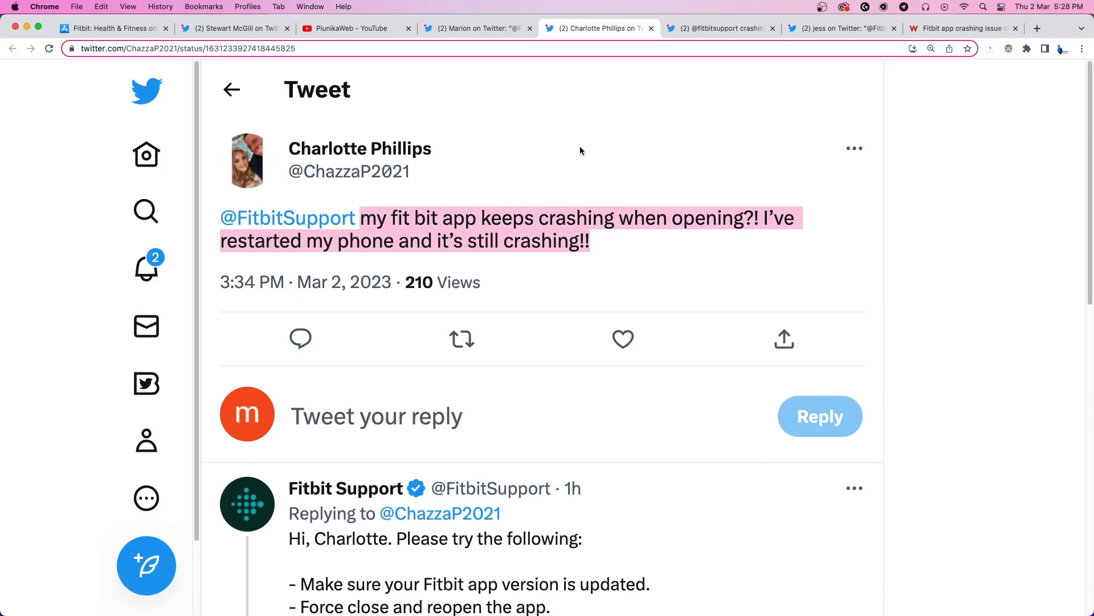
{"action": "mouse_move", "coordinate": [625, 181]}
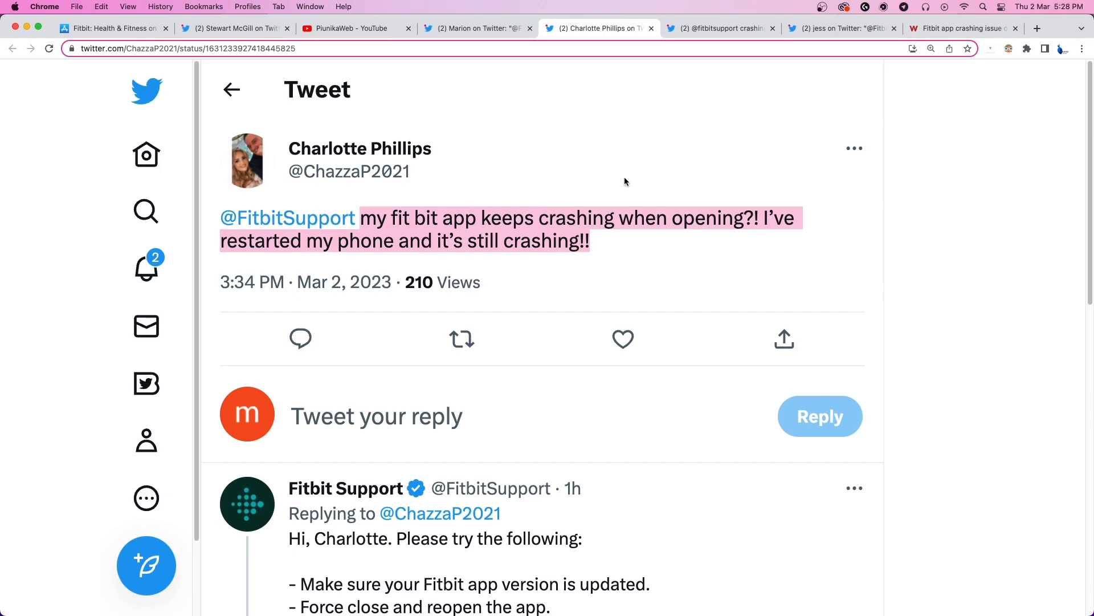
{"action": "left_click", "coordinate": [719, 28]}
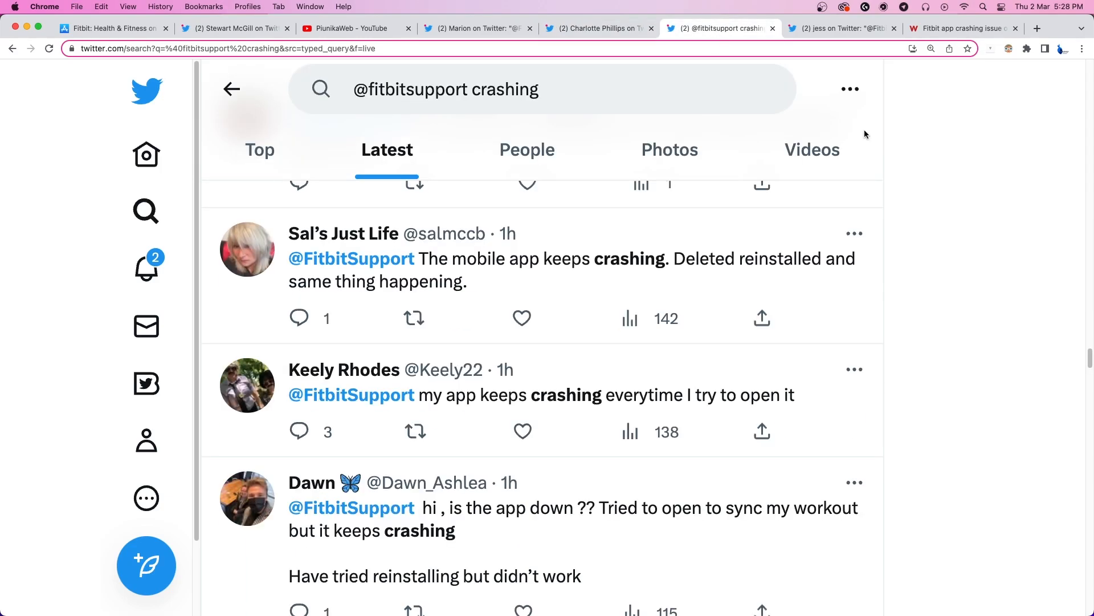
{"action": "scroll", "scroll_direction": "down", "scroll_amount": 3}
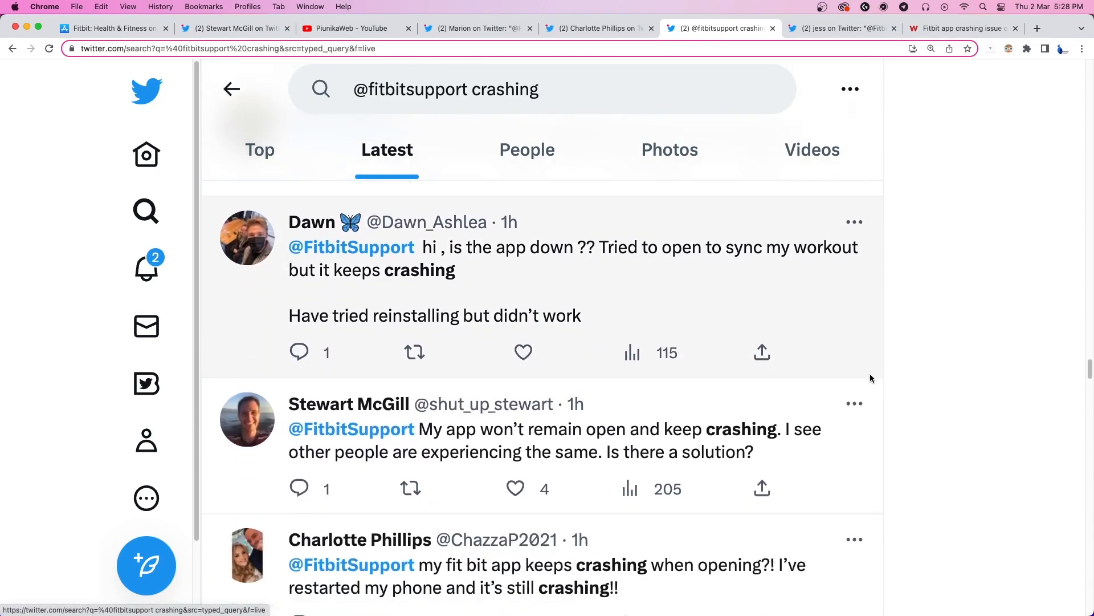
{"action": "scroll", "scroll_direction": "down", "scroll_amount": 3}
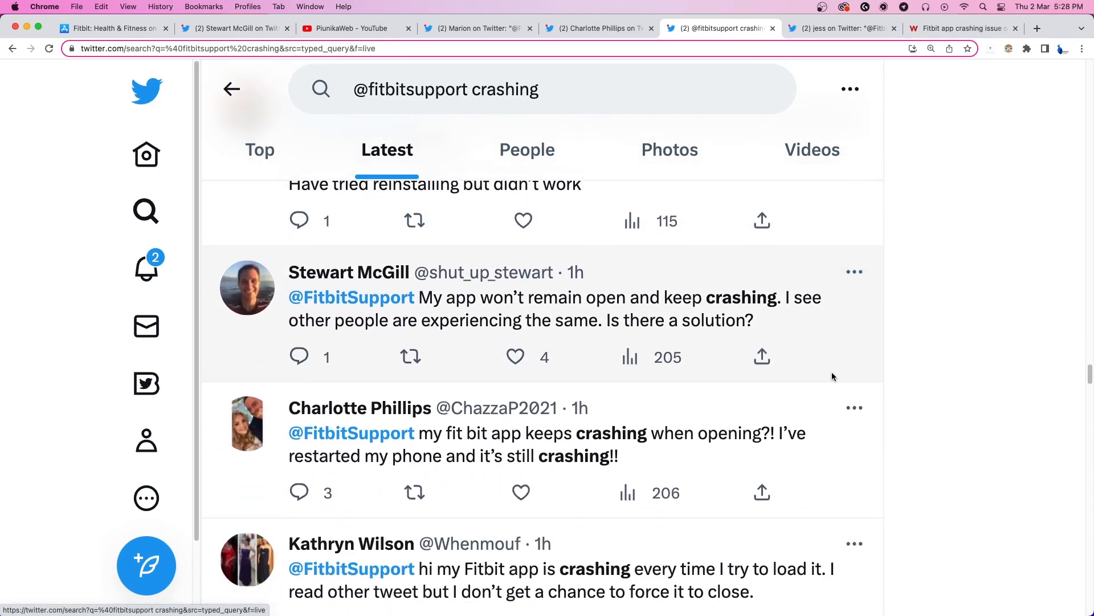
{"action": "scroll", "scroll_direction": "down", "scroll_amount": 3}
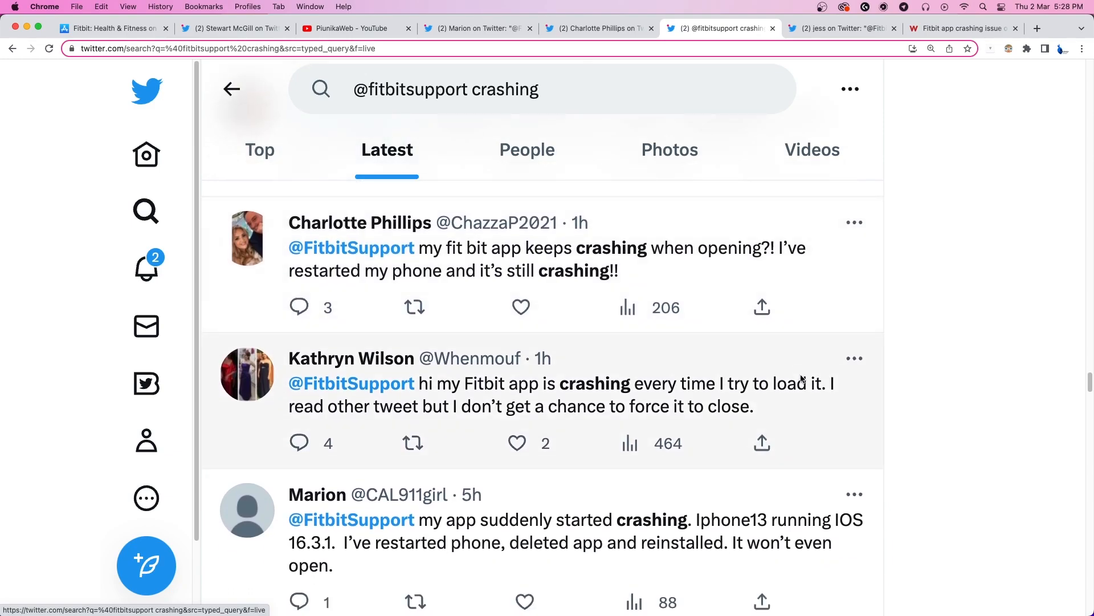
{"action": "left_click", "coordinate": [838, 29]}
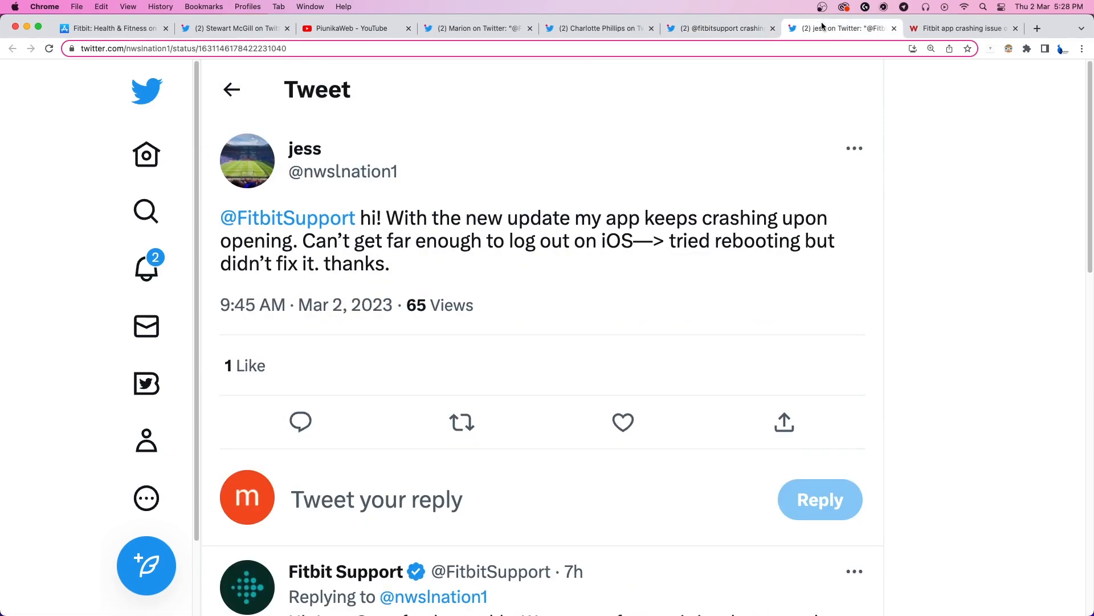
{"action": "mouse_move", "coordinate": [848, 172]}
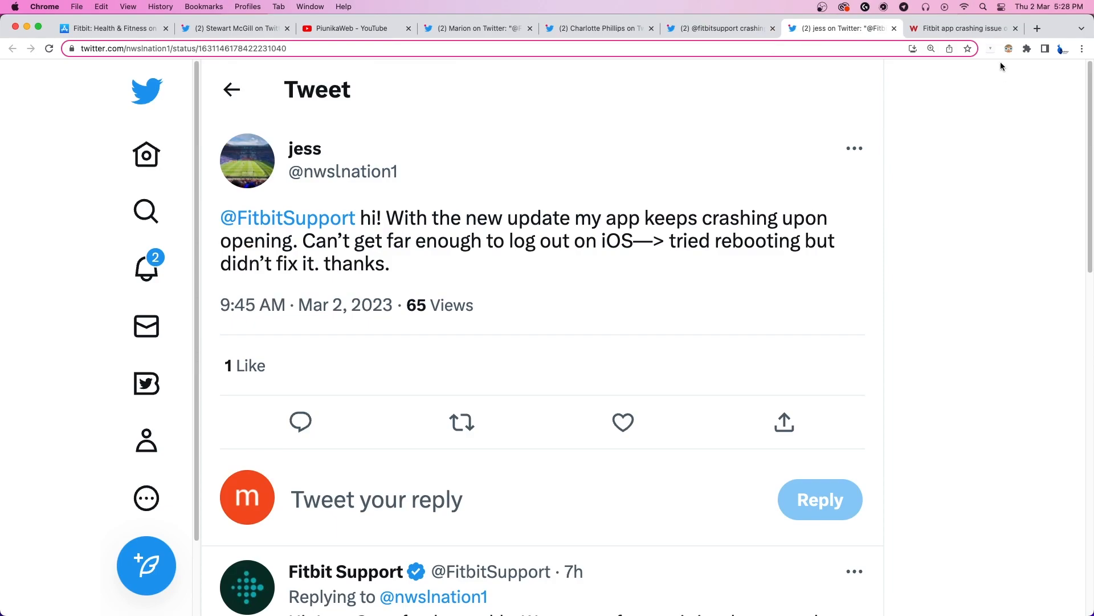
Read the PiunikaWeb Fitbit iOS crashing article down past its March 2 update with Jess's tweet.
{"action": "left_click", "coordinate": [963, 27]}
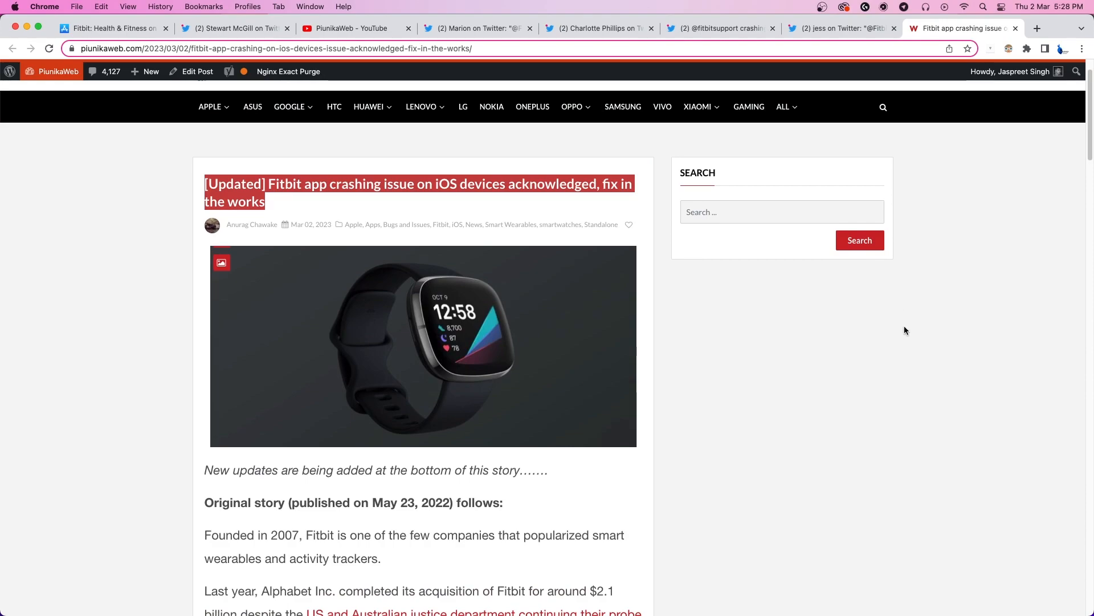
{"action": "scroll", "scroll_direction": "down", "scroll_amount": 3}
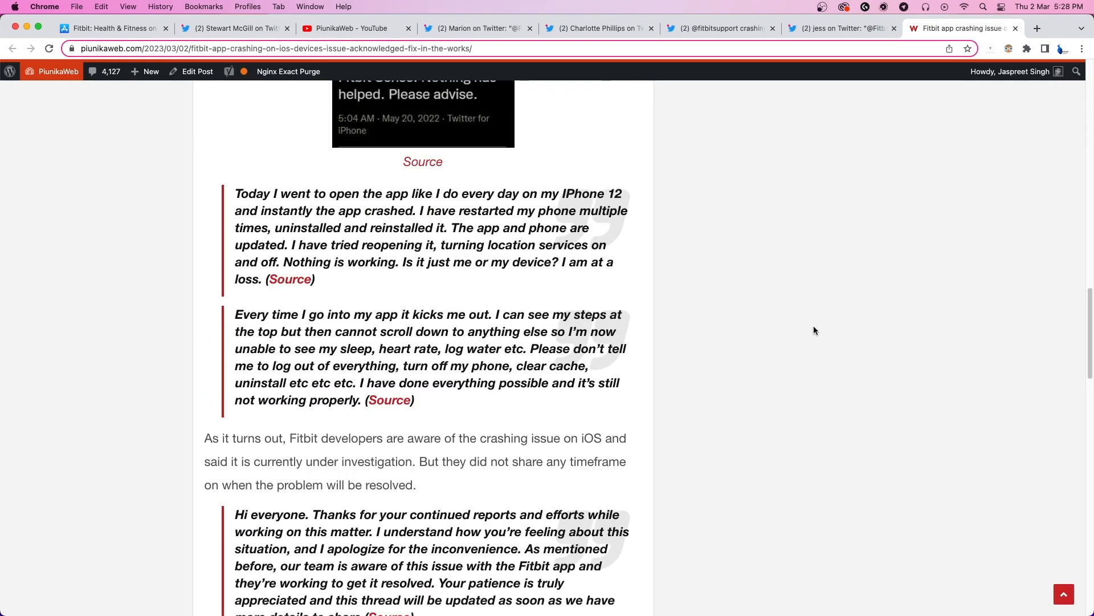
{"action": "scroll", "scroll_direction": "down", "scroll_amount": 3}
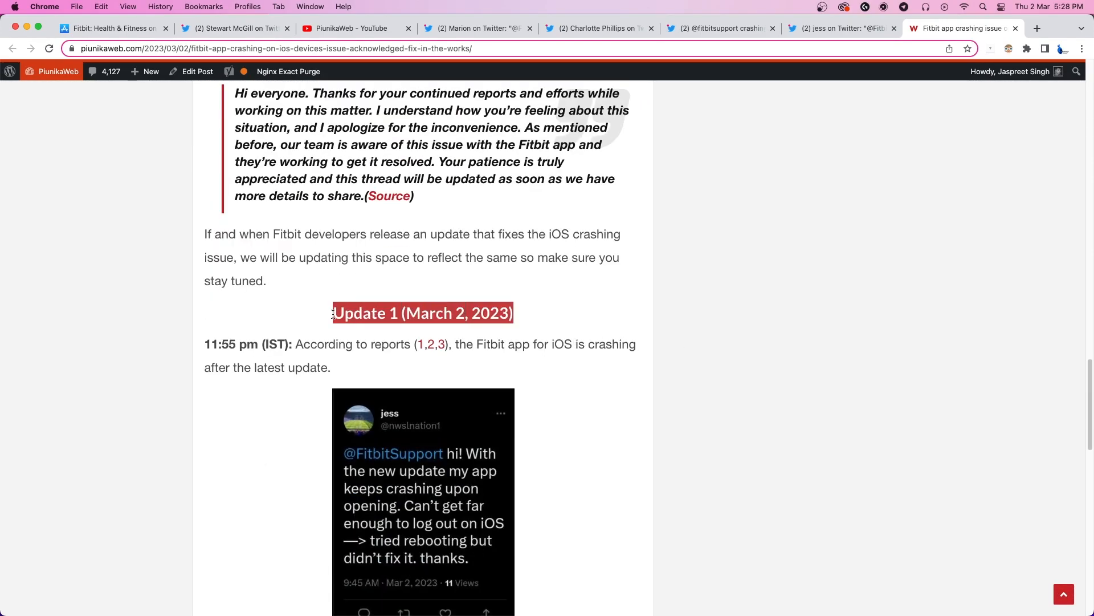
{"action": "scroll", "scroll_direction": "down", "scroll_amount": 3}
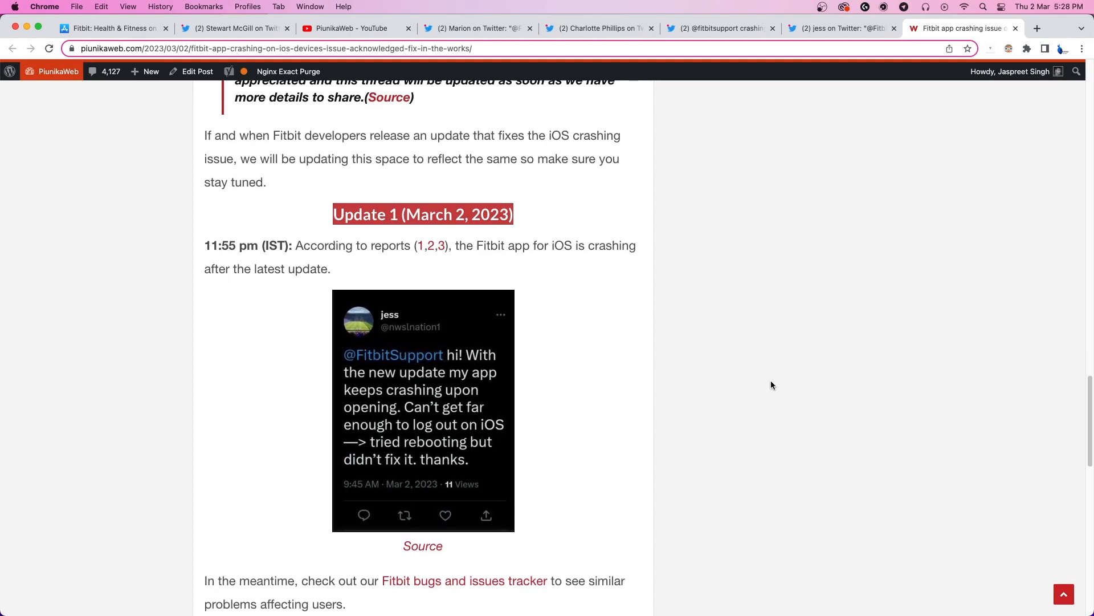
{"action": "scroll", "scroll_direction": "down", "scroll_amount": 3}
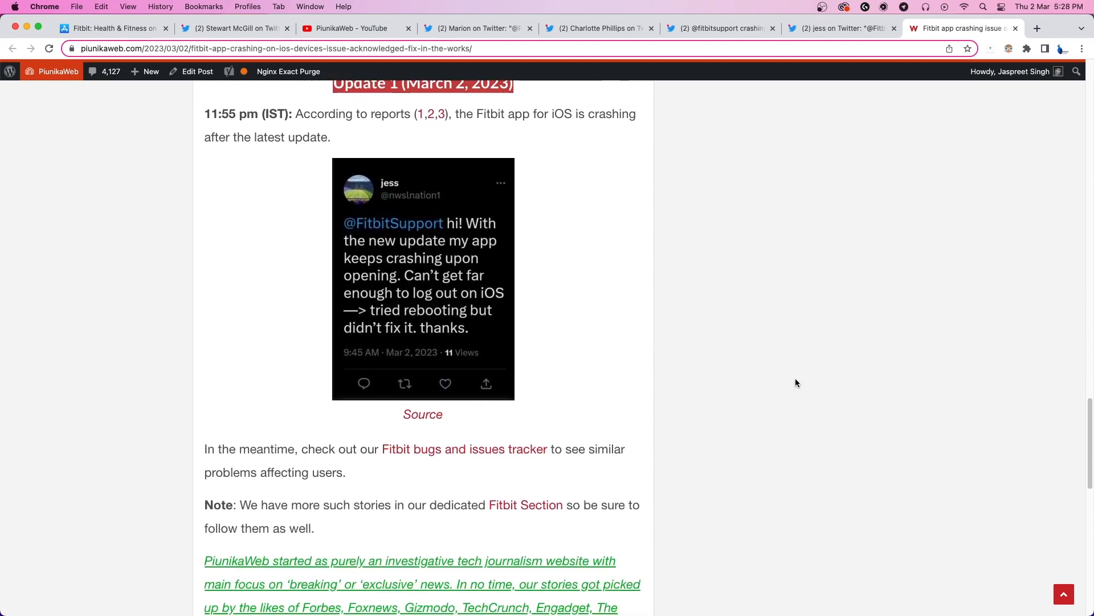
{"action": "scroll", "scroll_direction": "down", "scroll_amount": 3}
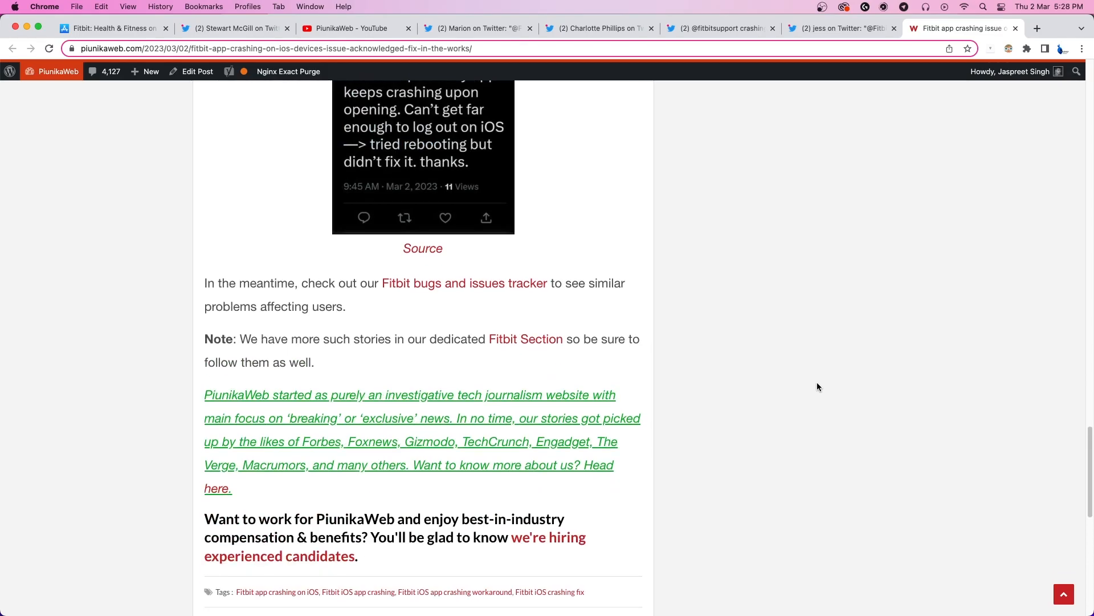